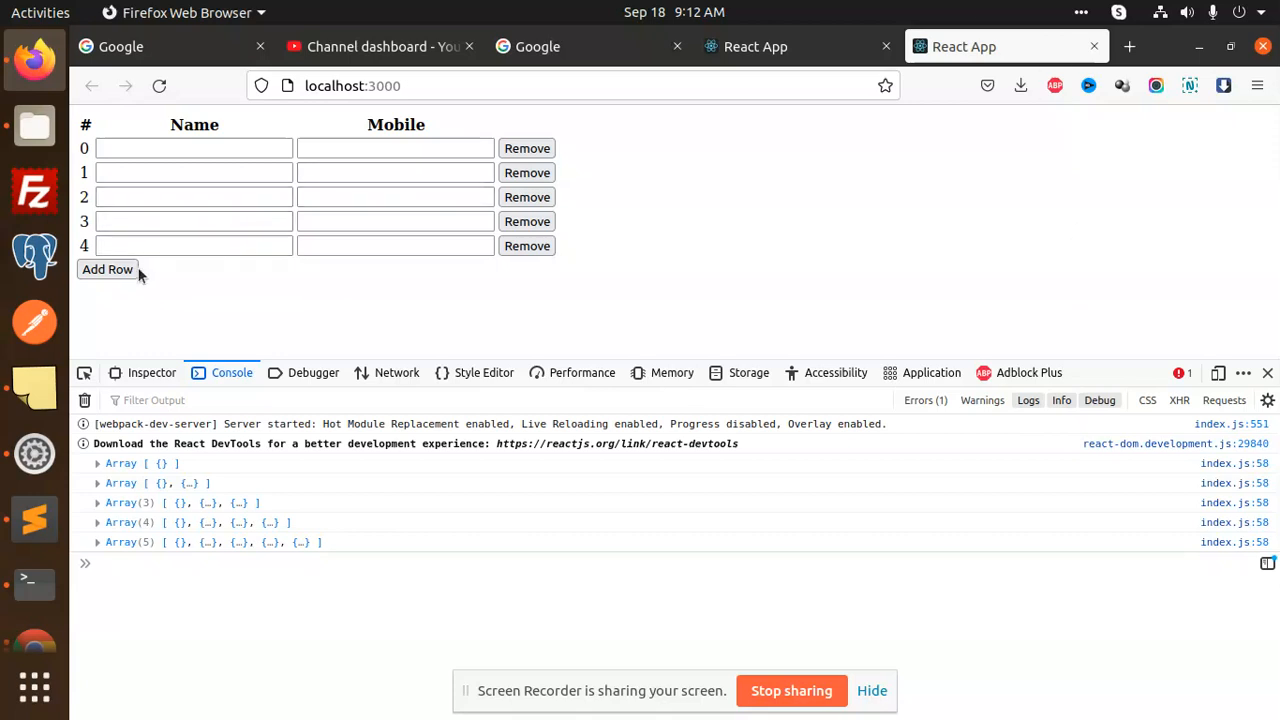
- Fill row 0 with Mobile adgasdh and enter 3467347 / 4376347 into the new second row
left_click(108, 268)
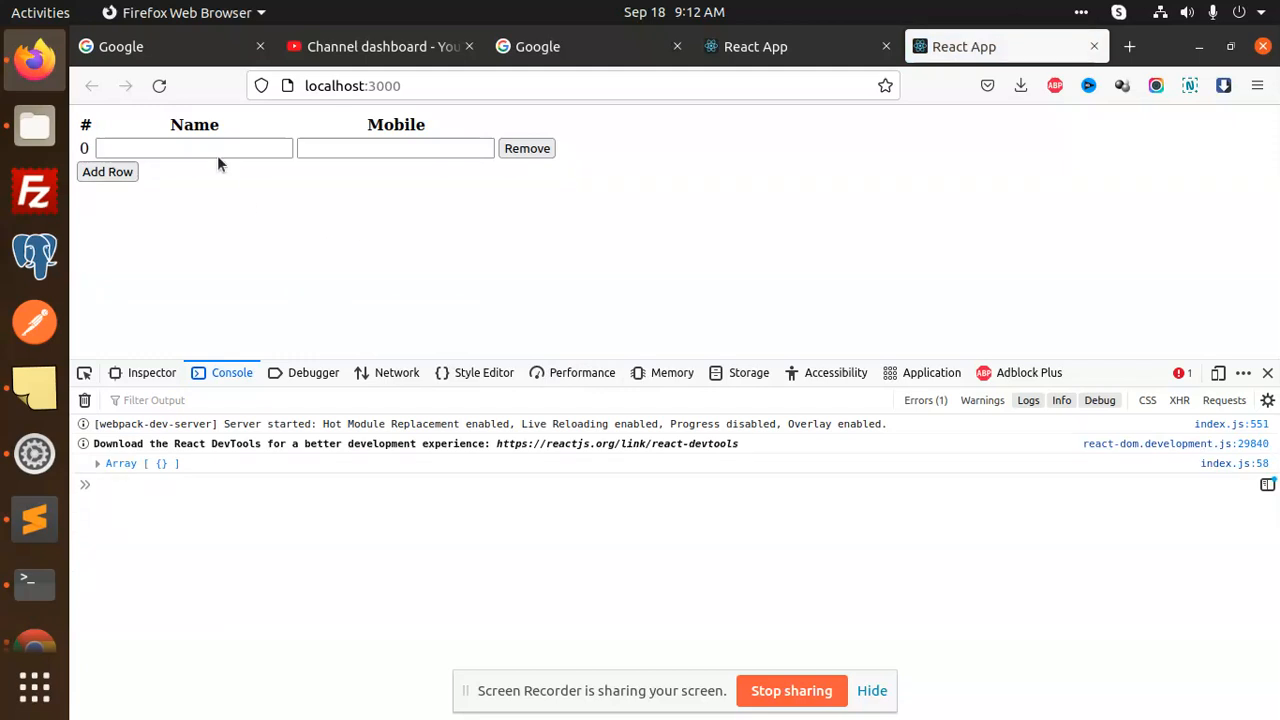
type("adgasdh")
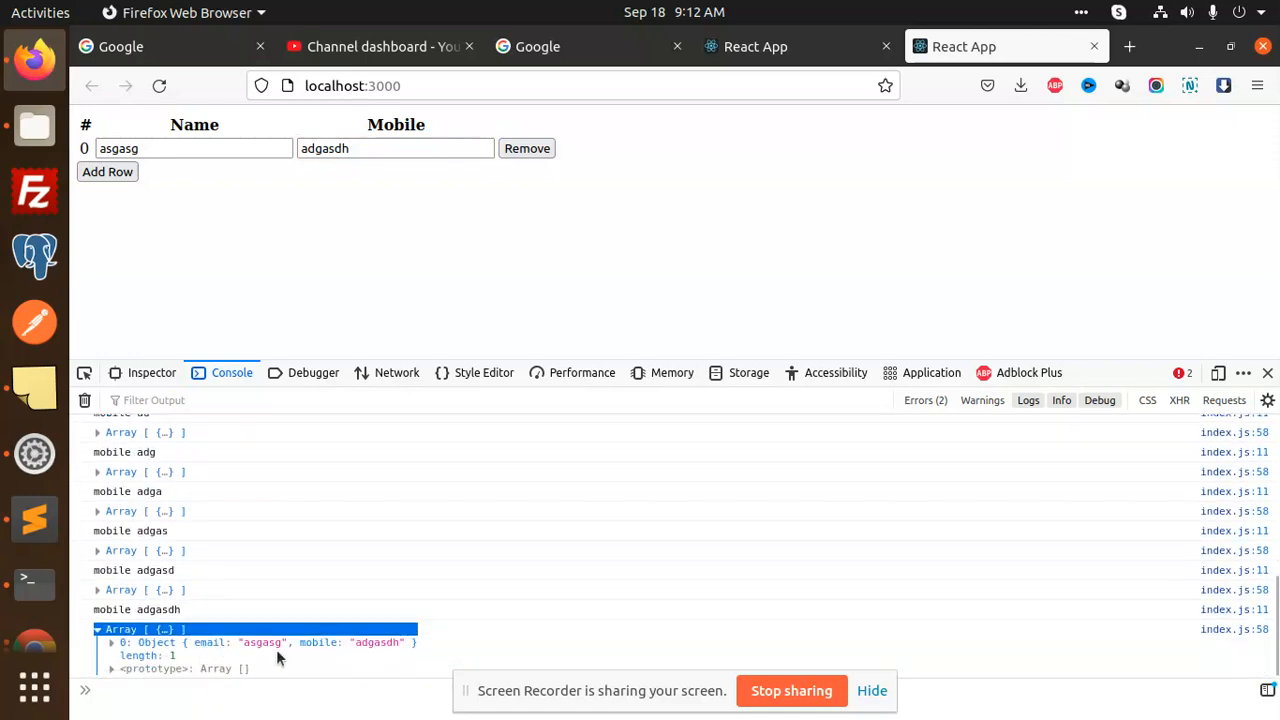
left_click(108, 172)
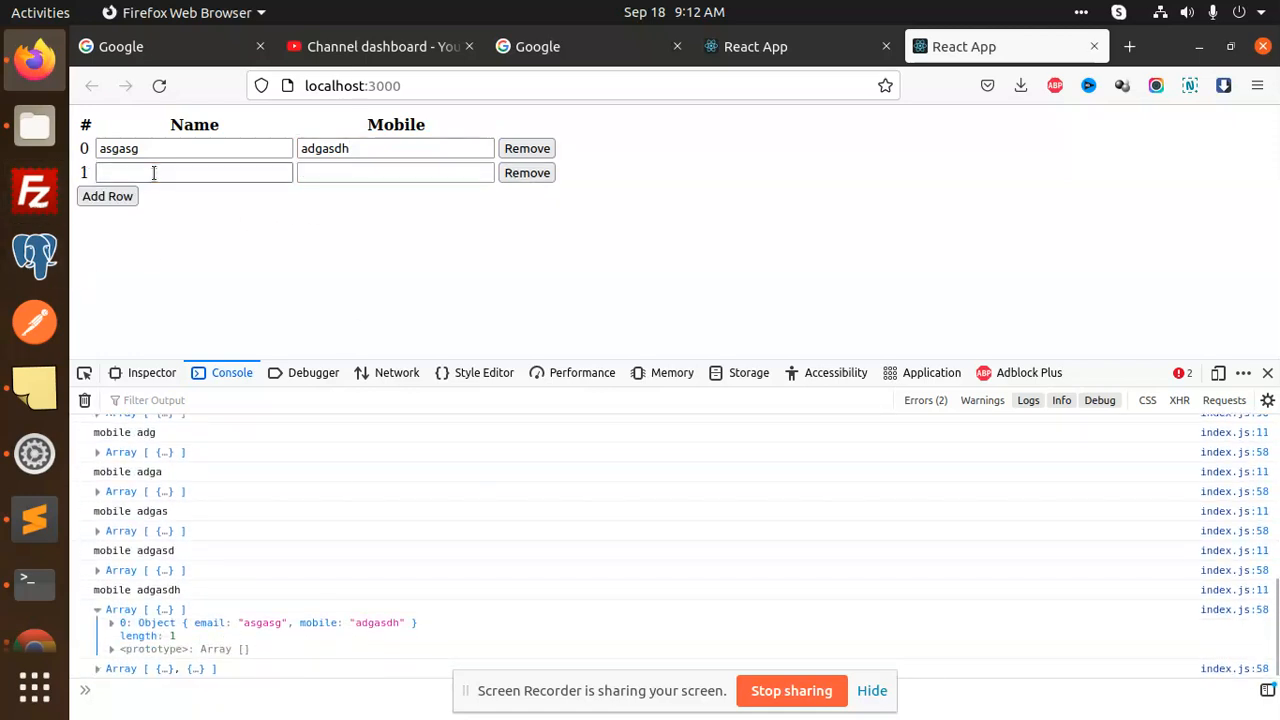
type("3467347")
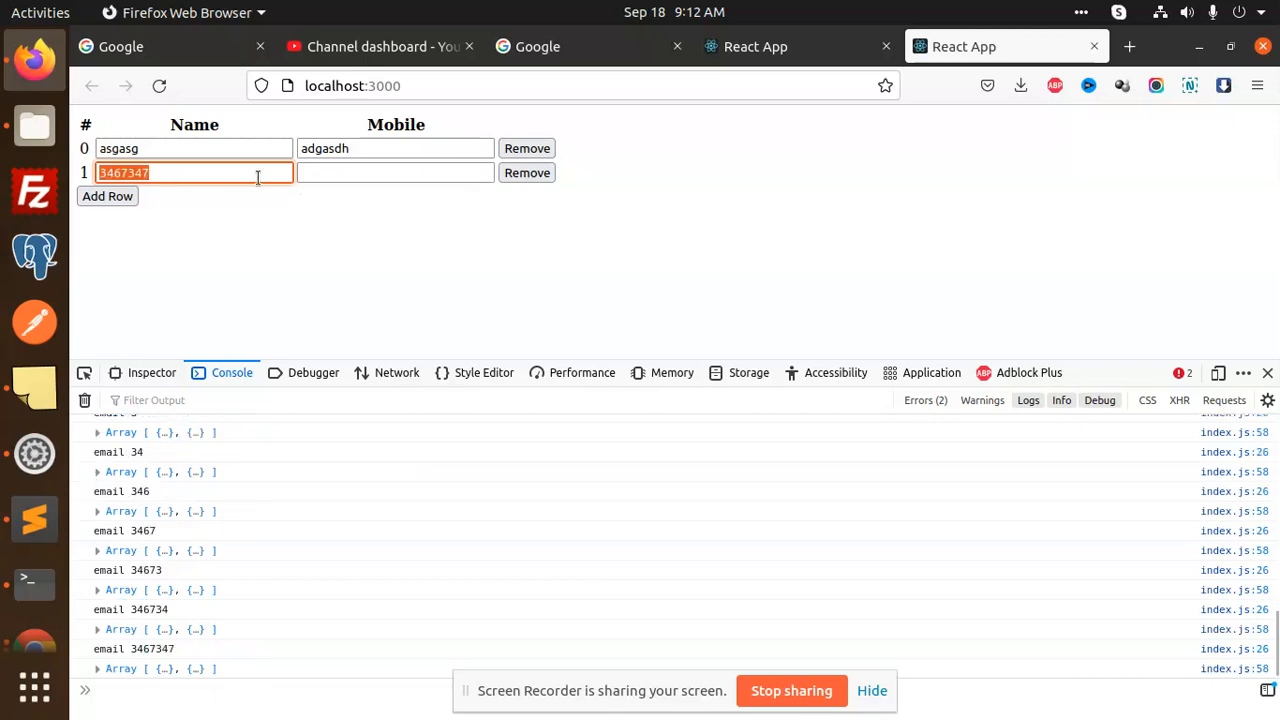
type("4376347")
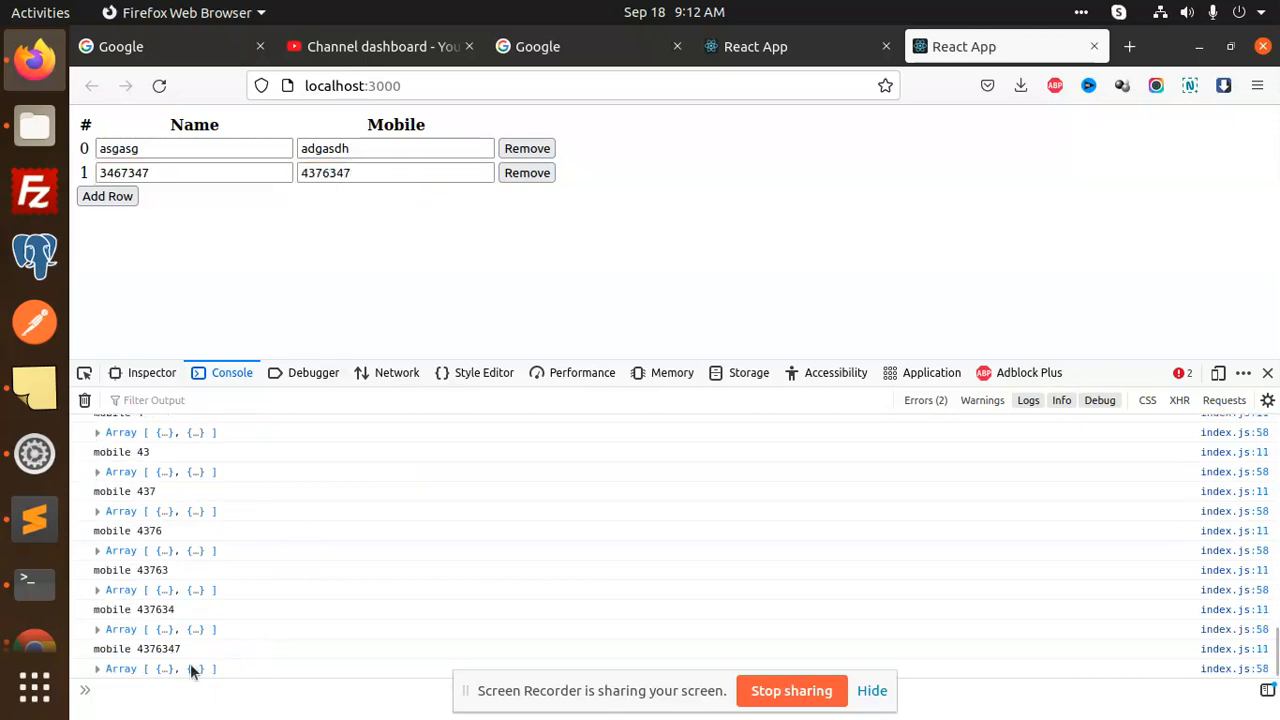
- Inspect the logged two-row array, then remove the second row, leaving asgasg / adgasdh
left_click(96, 616)
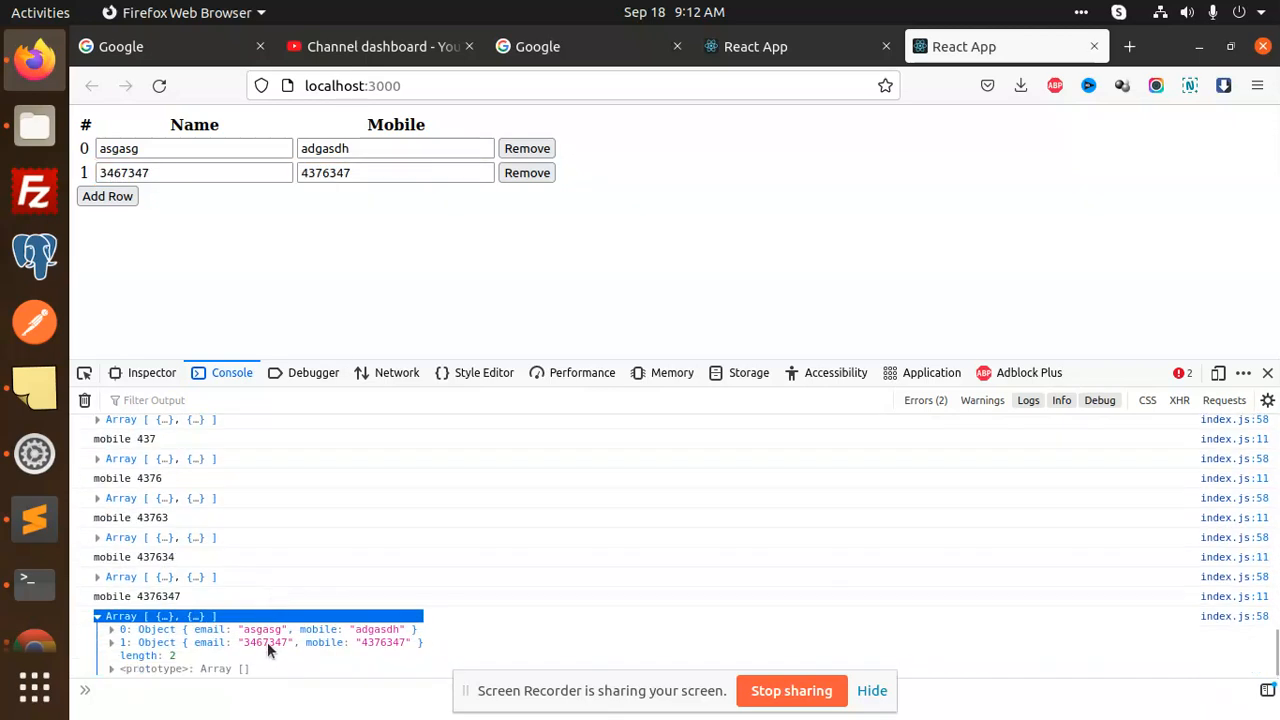
mouse_move(434, 644)
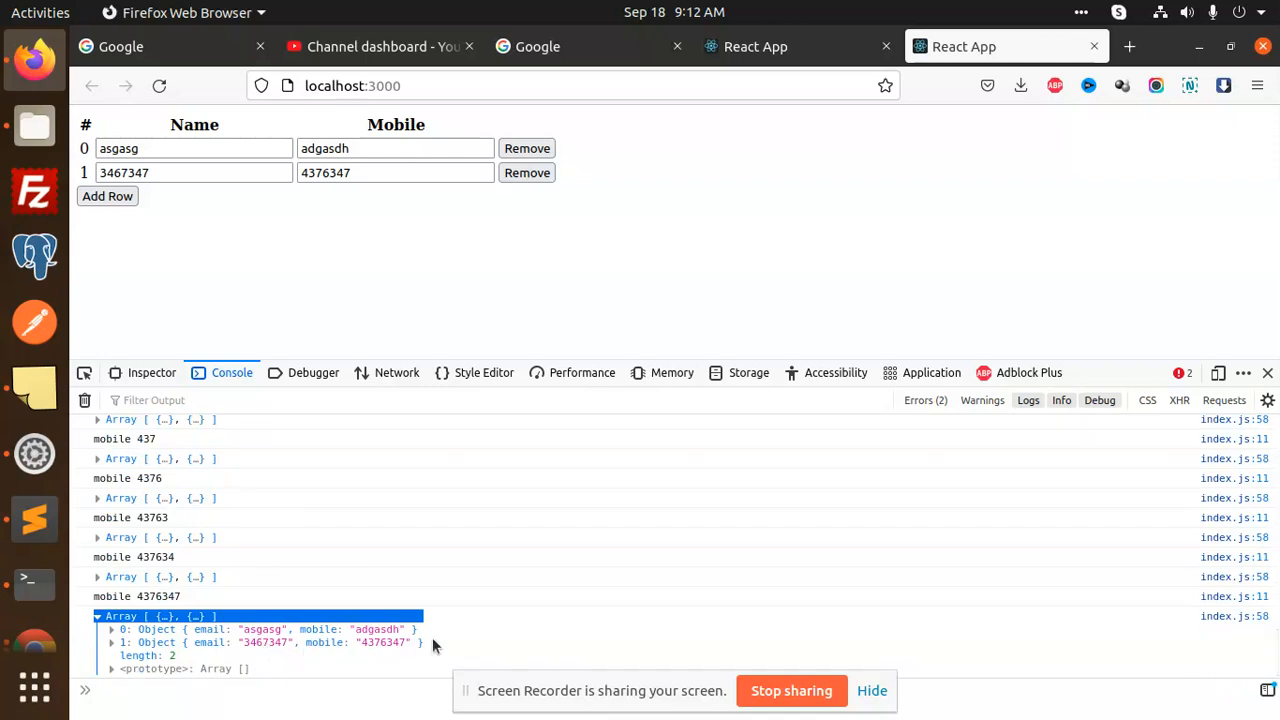
mouse_move(444, 648)
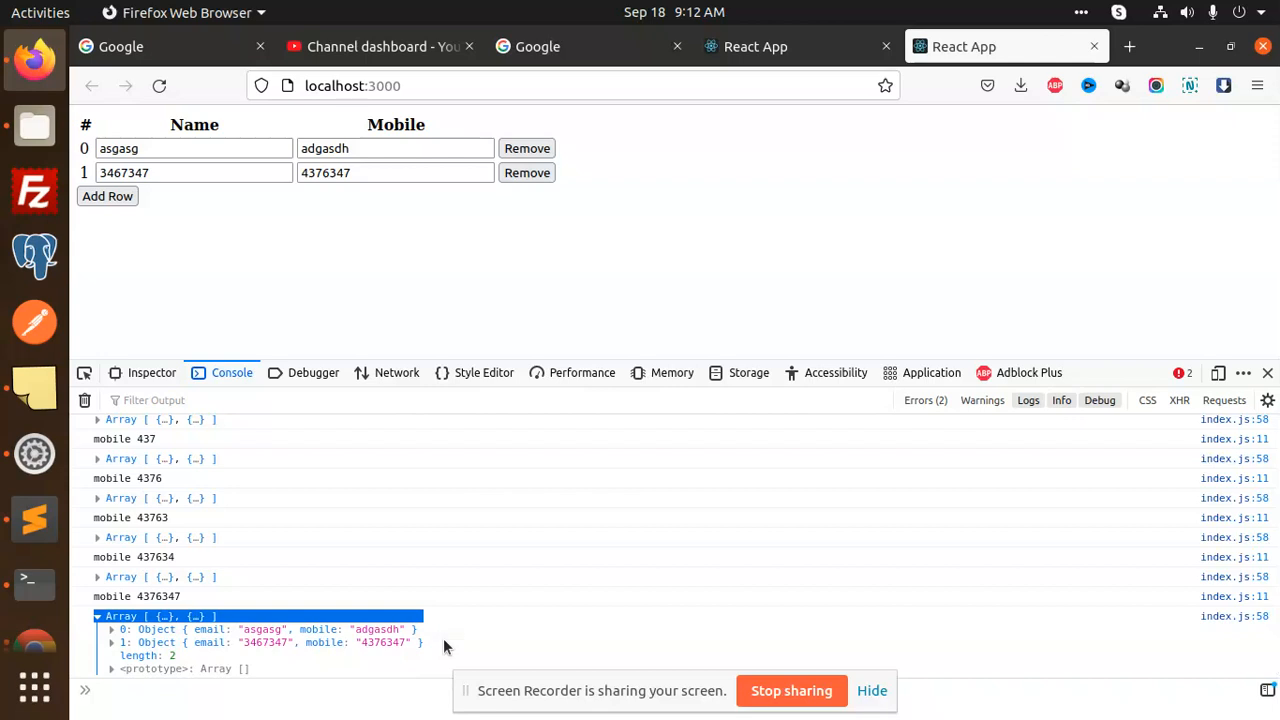
mouse_move(240, 236)
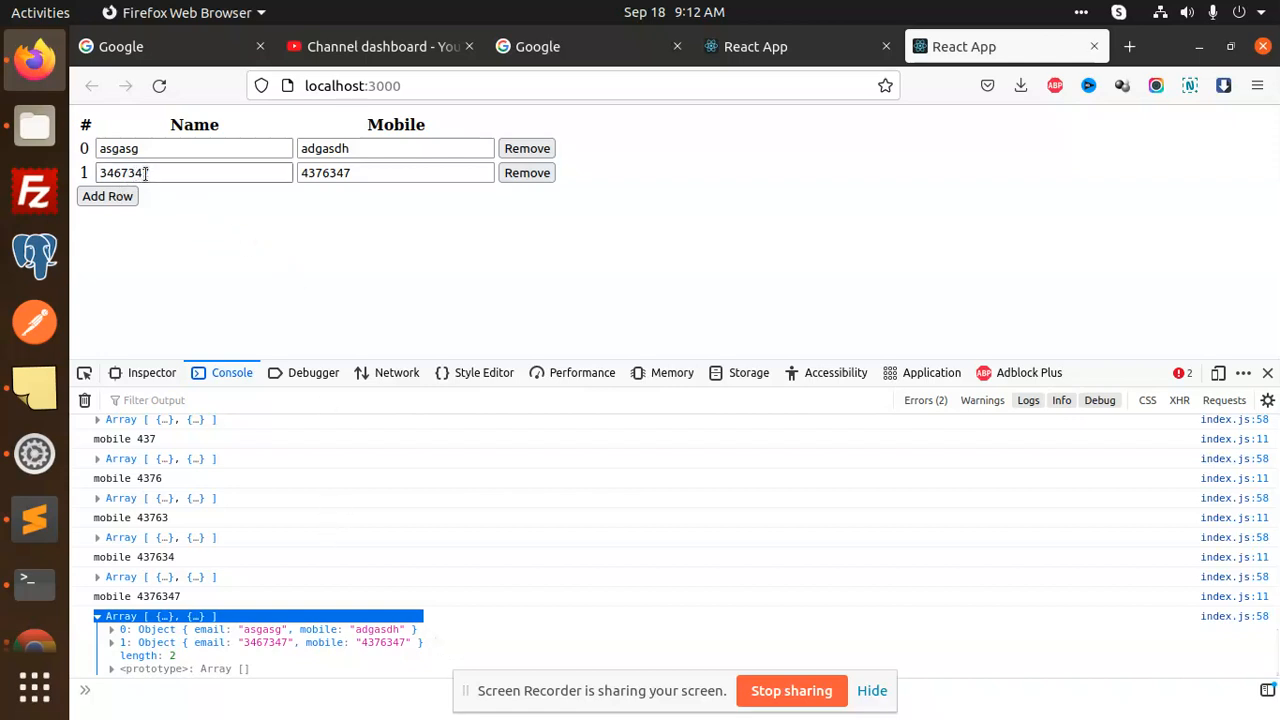
left_click(526, 172)
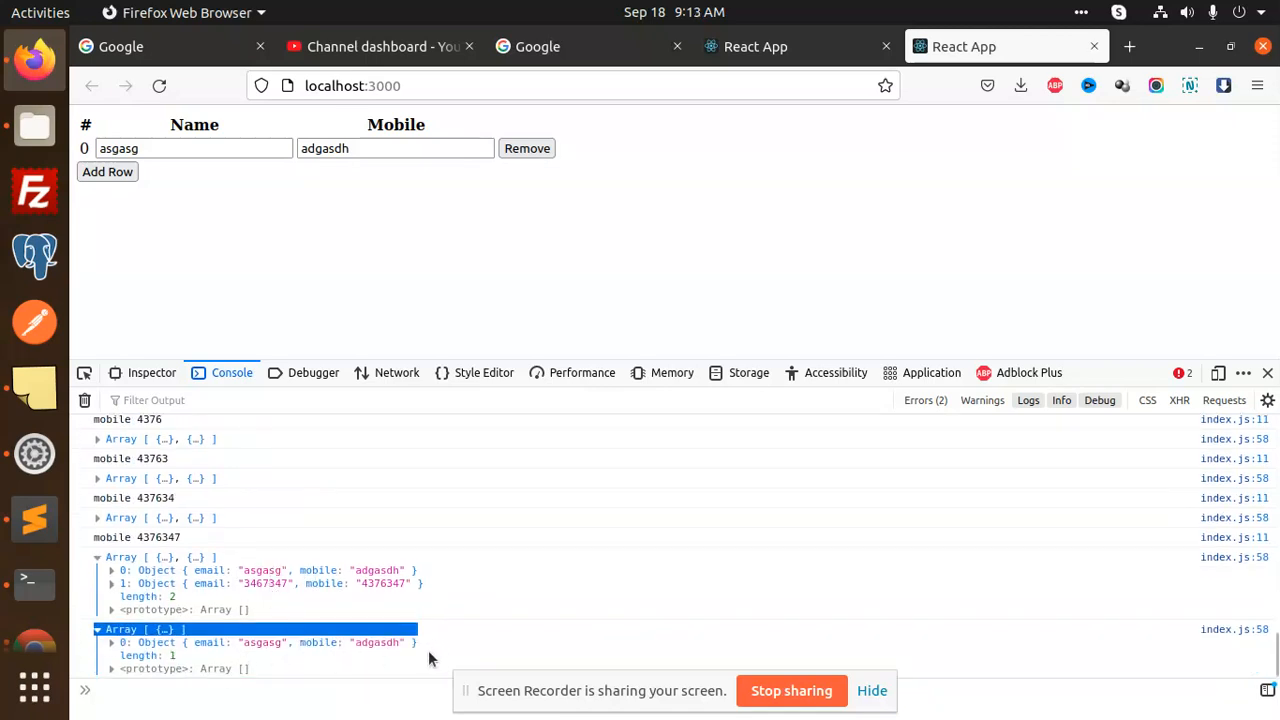
mouse_move(476, 632)
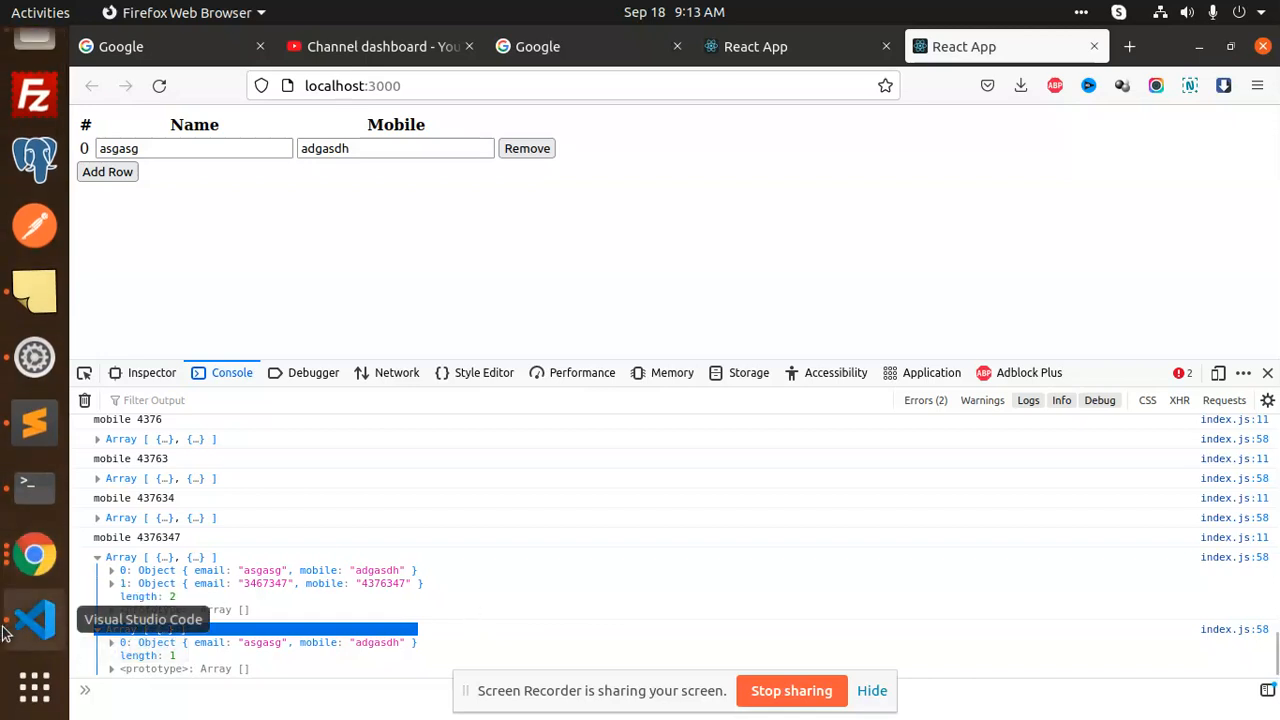
- Review the initial rows state and the handleAddRow/handleRemoveRow handlers in index.js
left_click(34, 618)
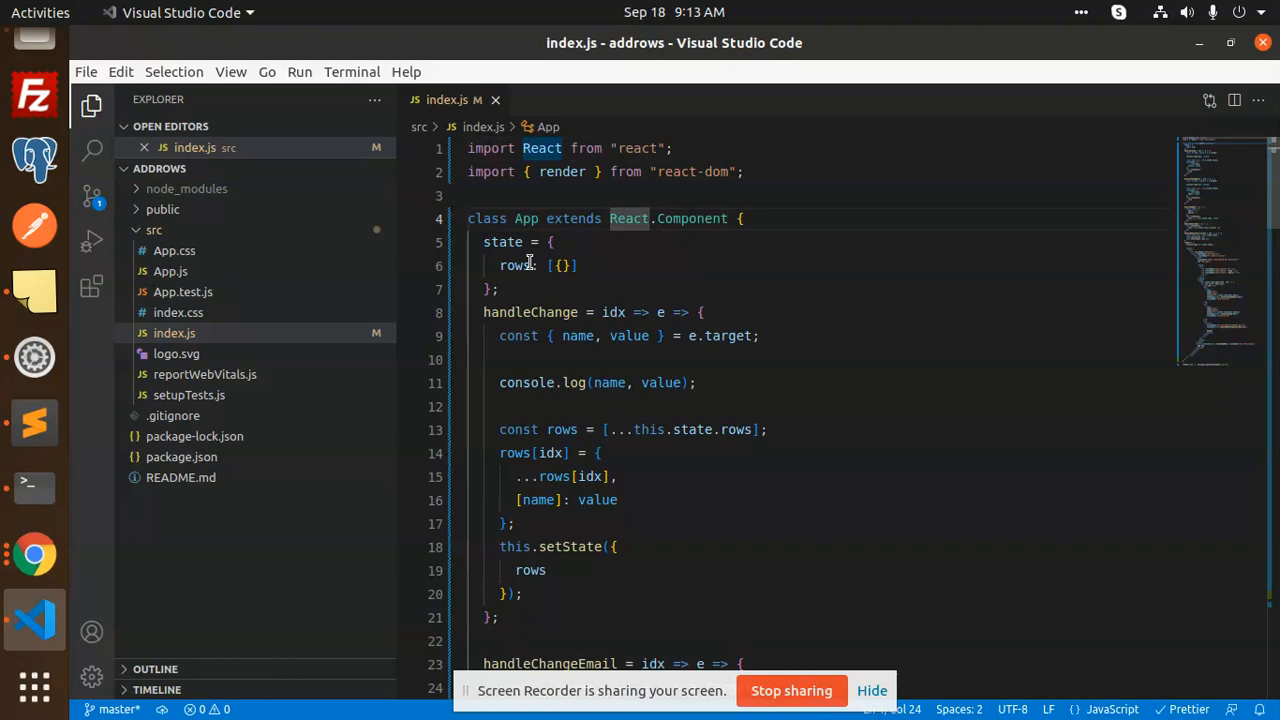
double_click(558, 264)
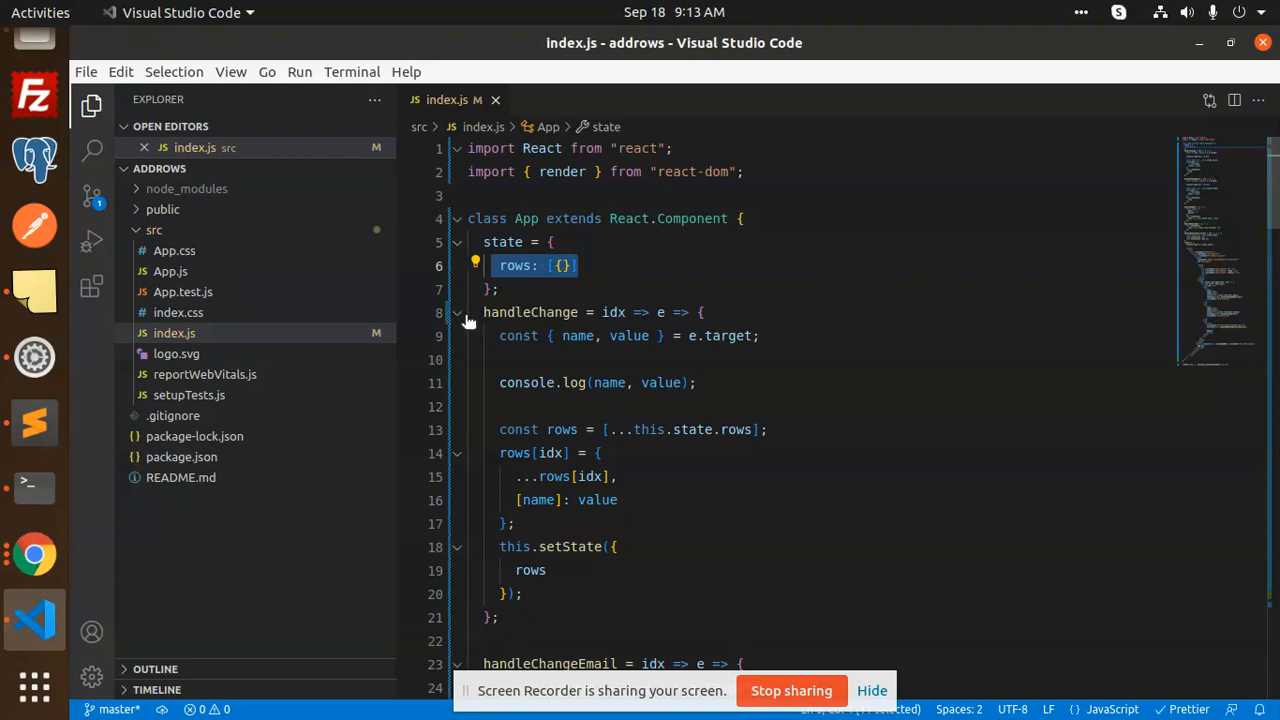
scroll("down", 3)
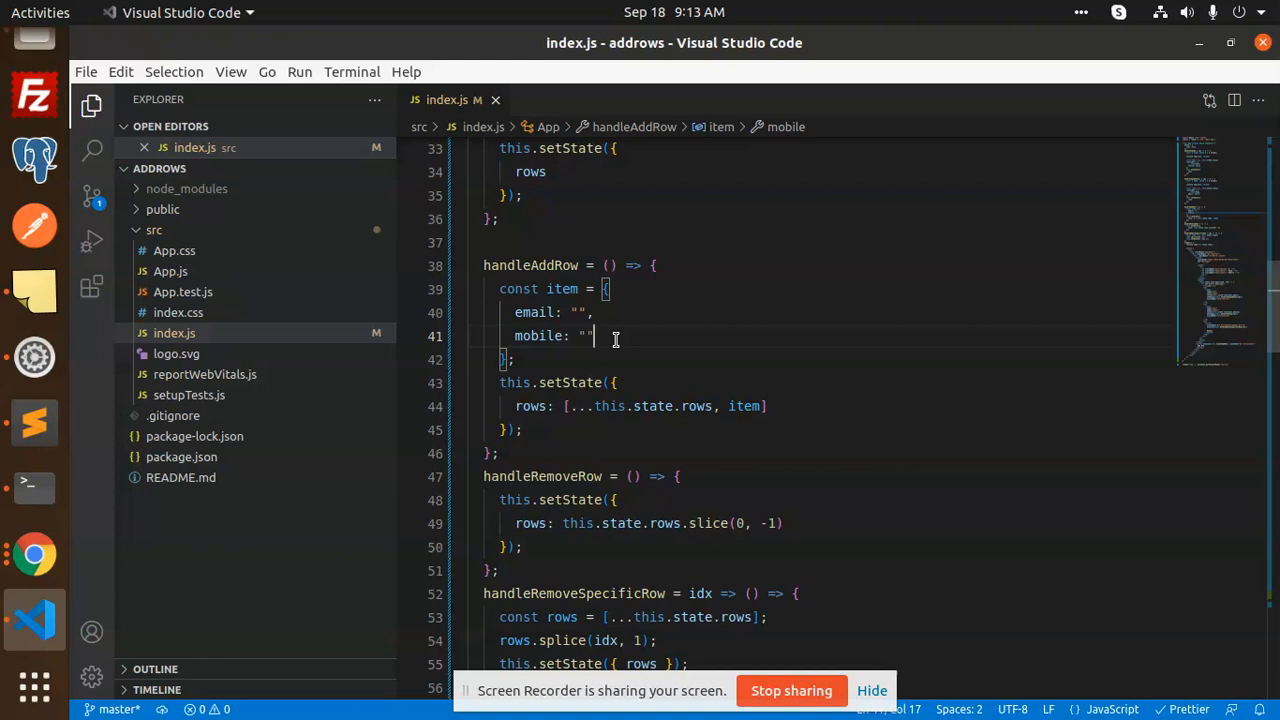
mouse_move(644, 300)
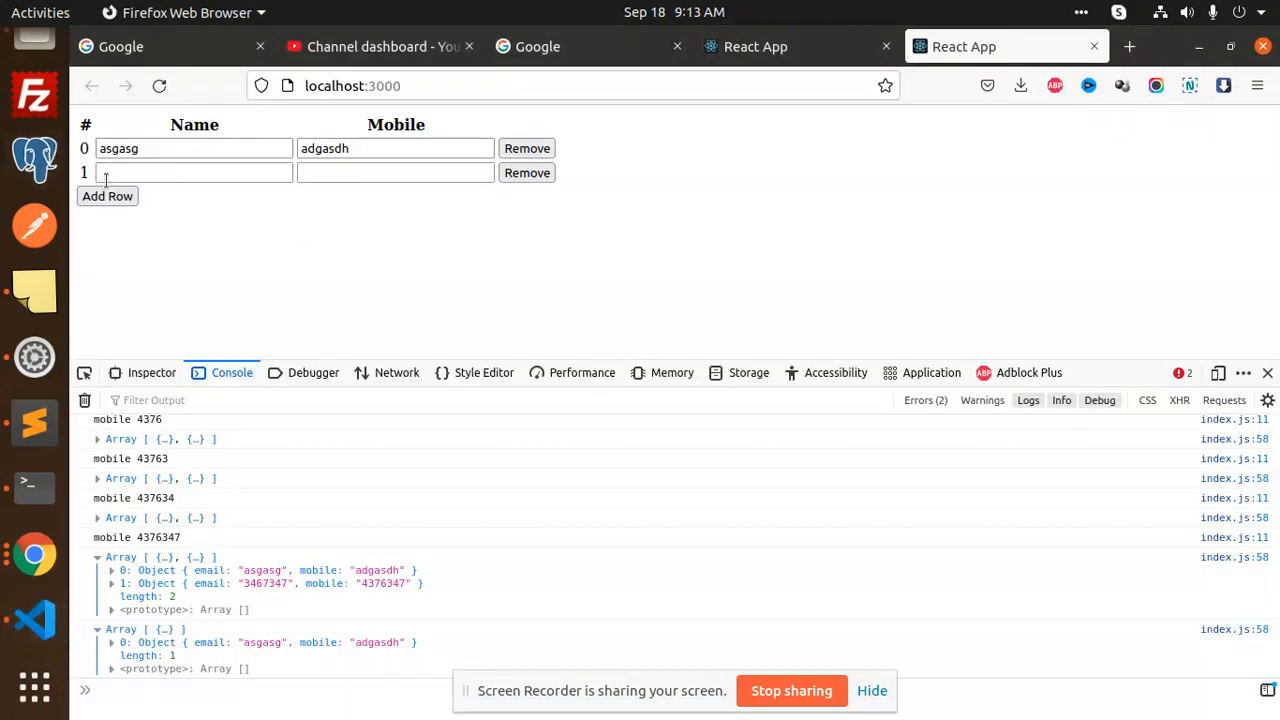
- Add an empty second row below the asgasg row via Add Row
left_click(106, 196)
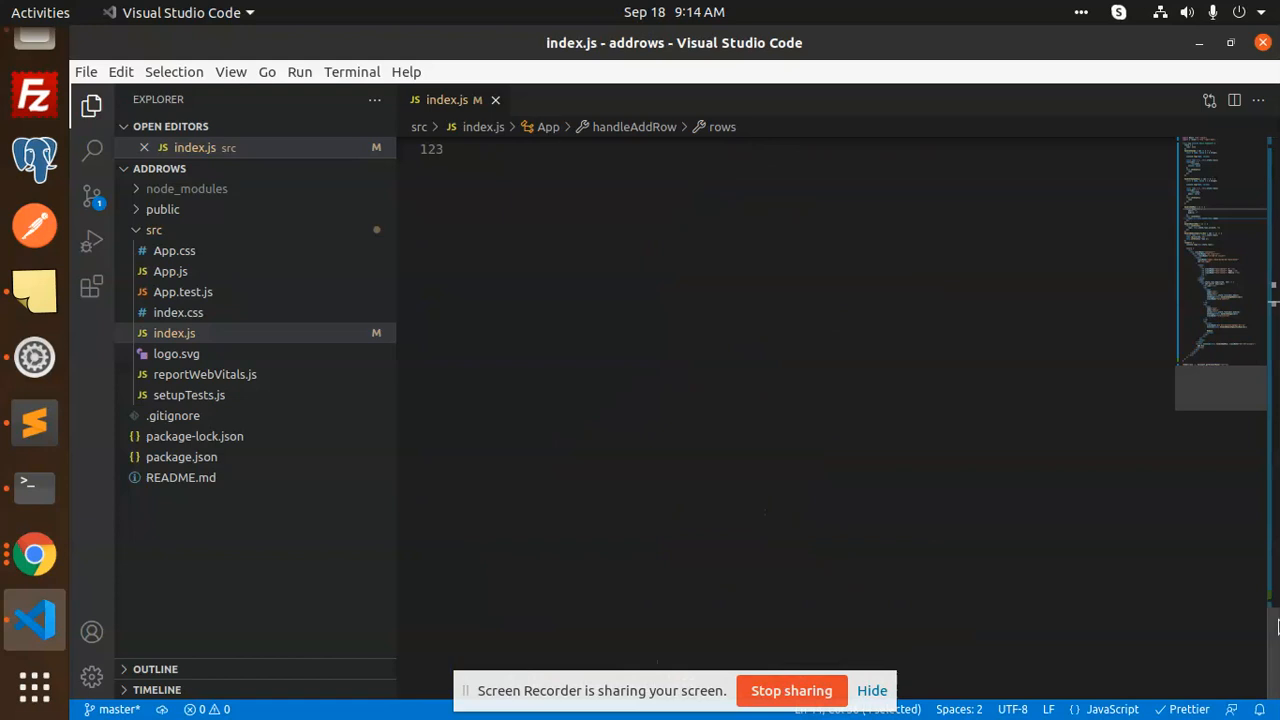
scroll("down", 3)
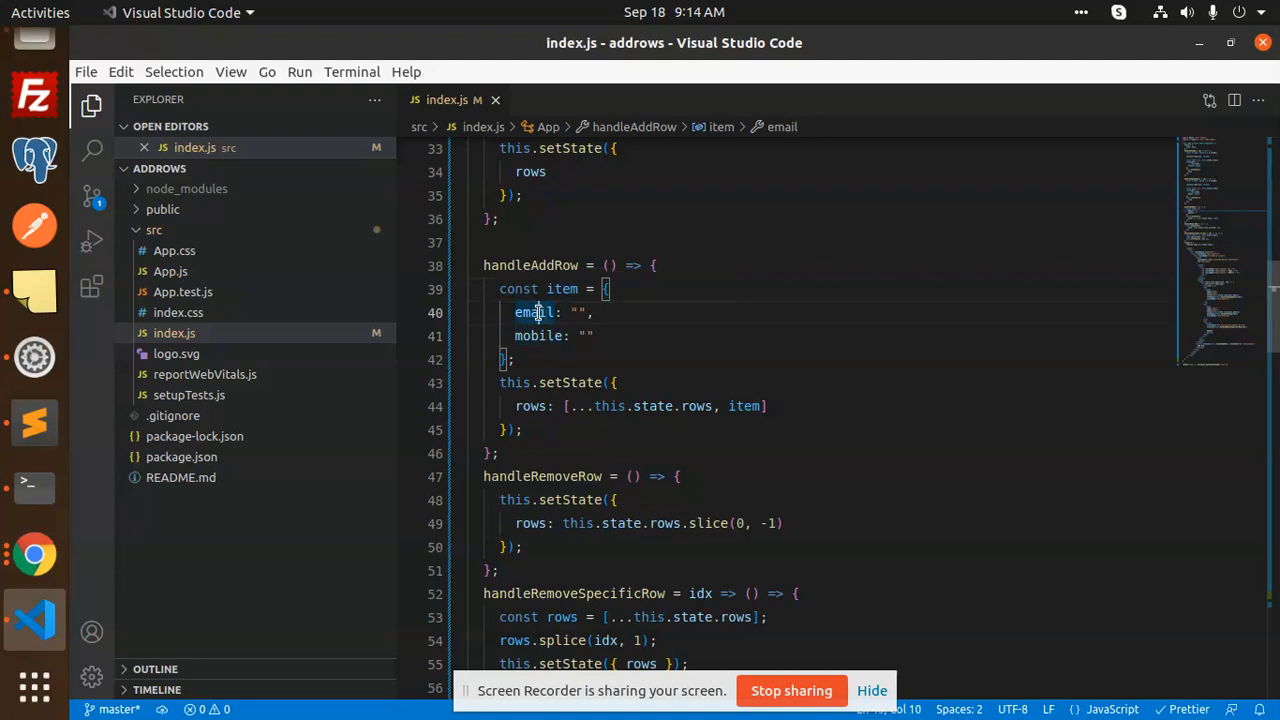
scroll("down", 3)
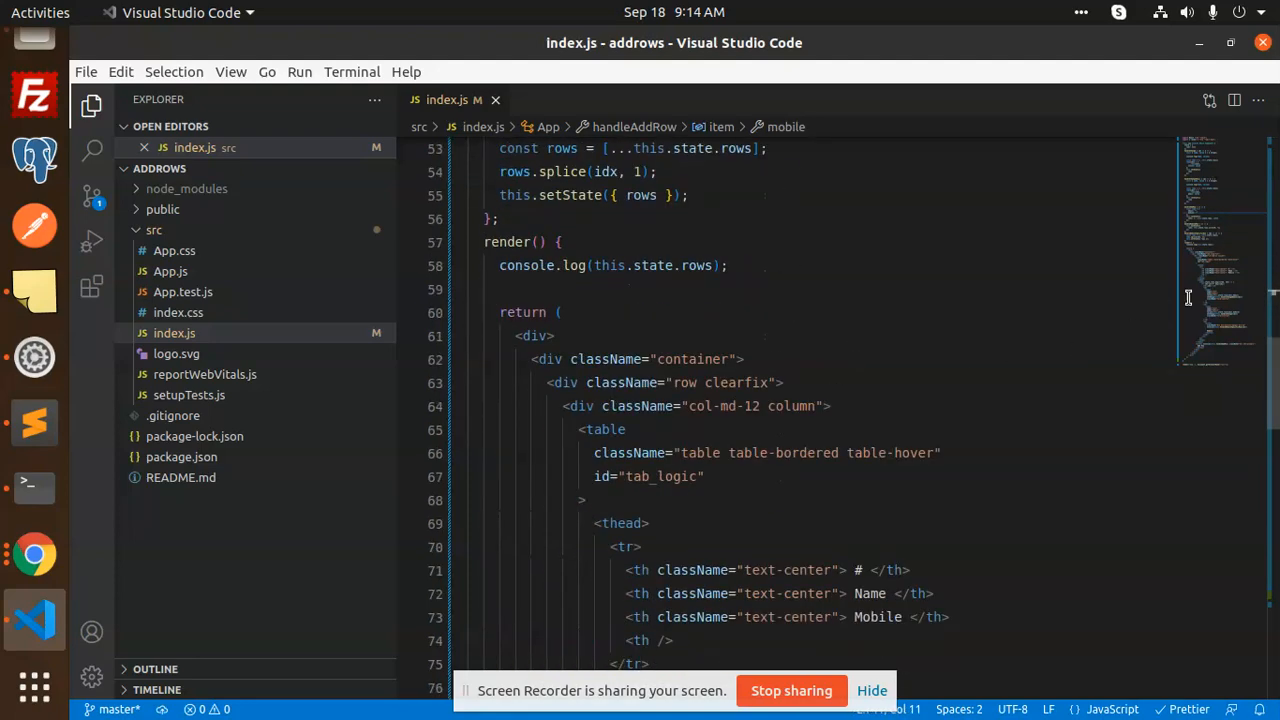
scroll("down", 3)
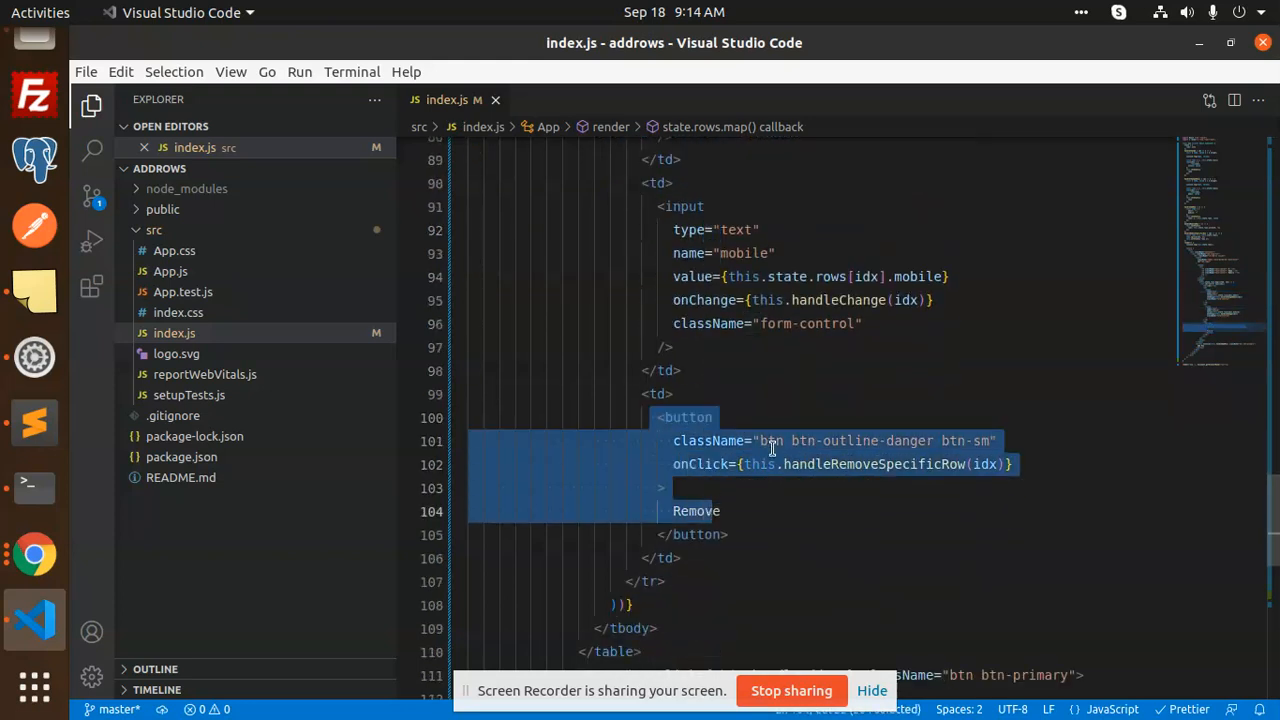
scroll("down", 3)
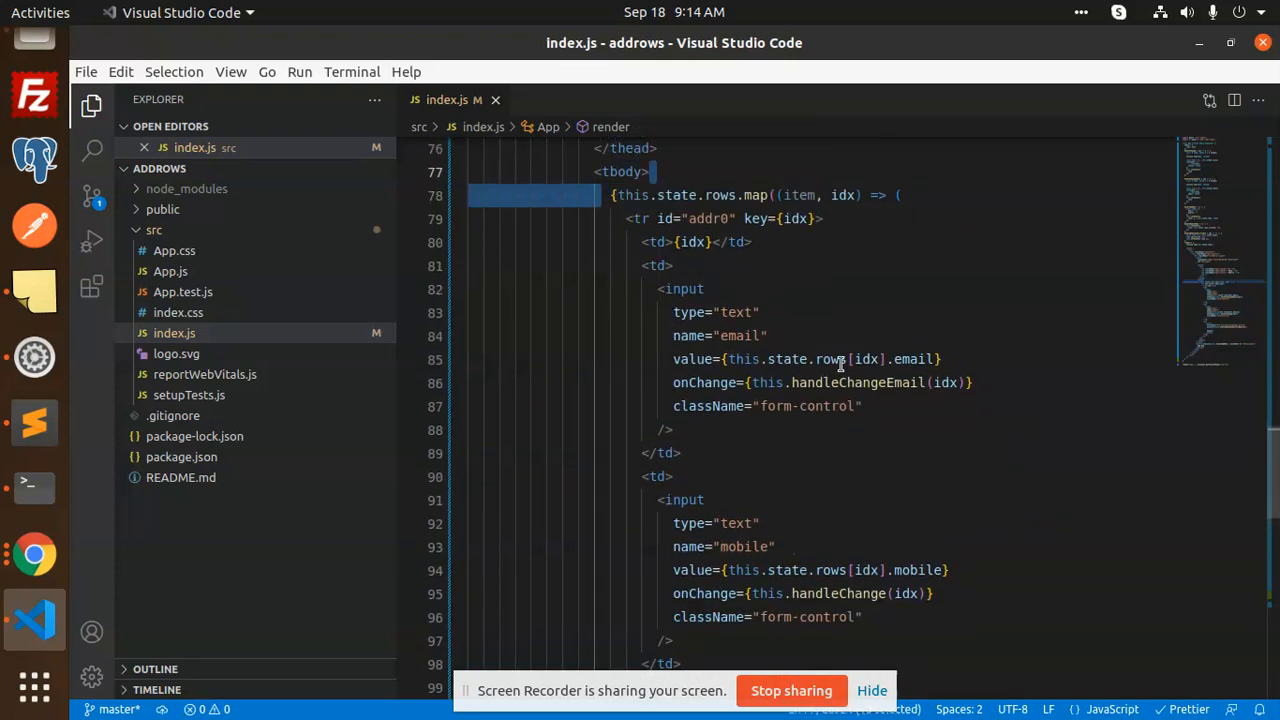
scroll("down", 3)
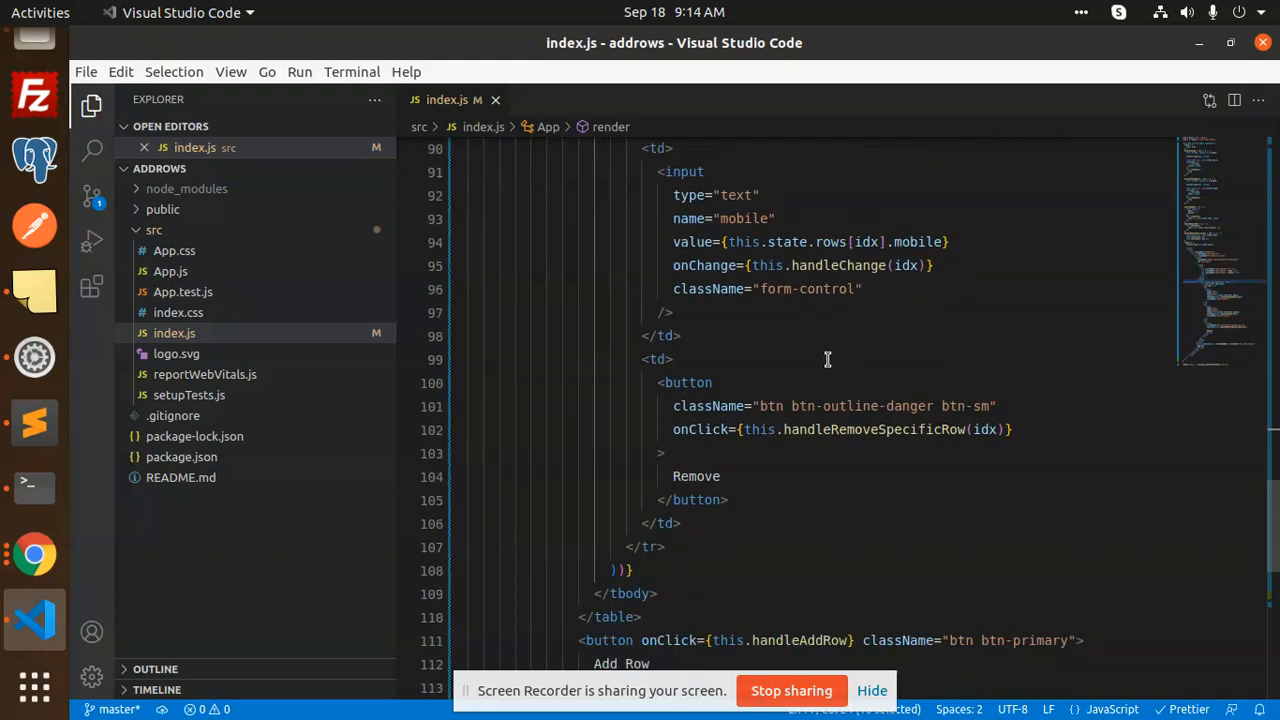
mouse_move(818, 294)
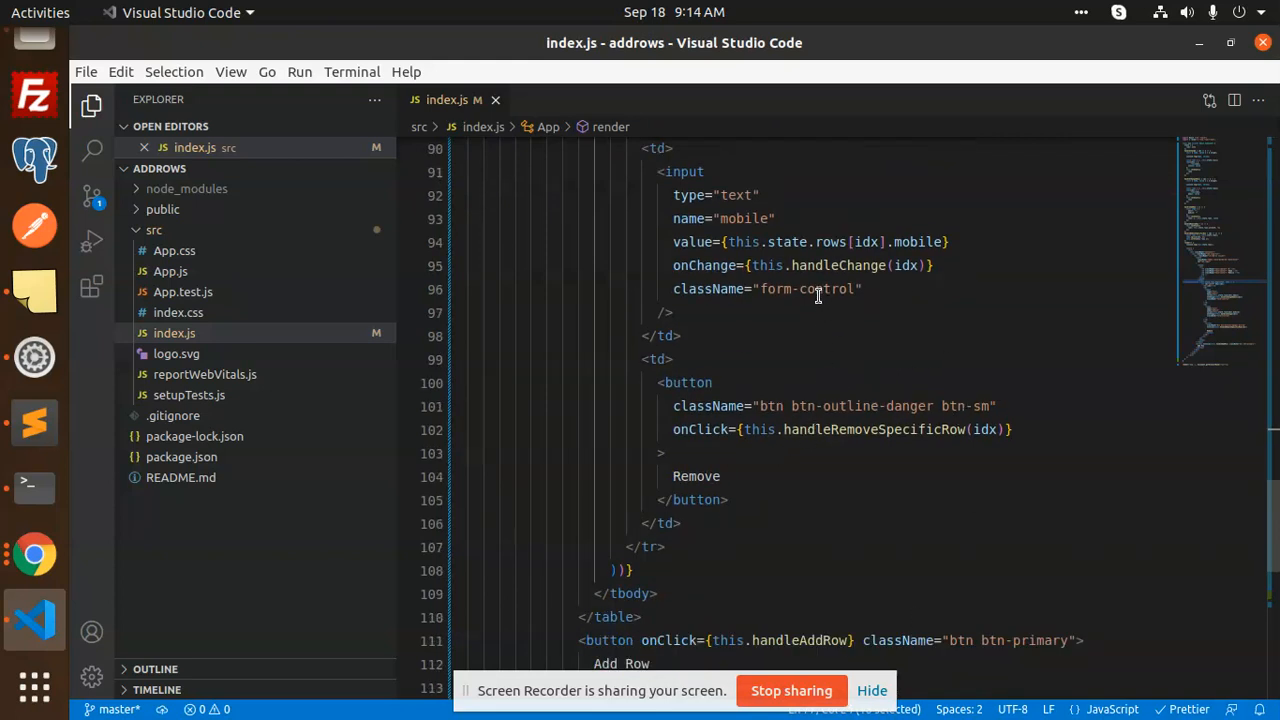
mouse_move(844, 264)
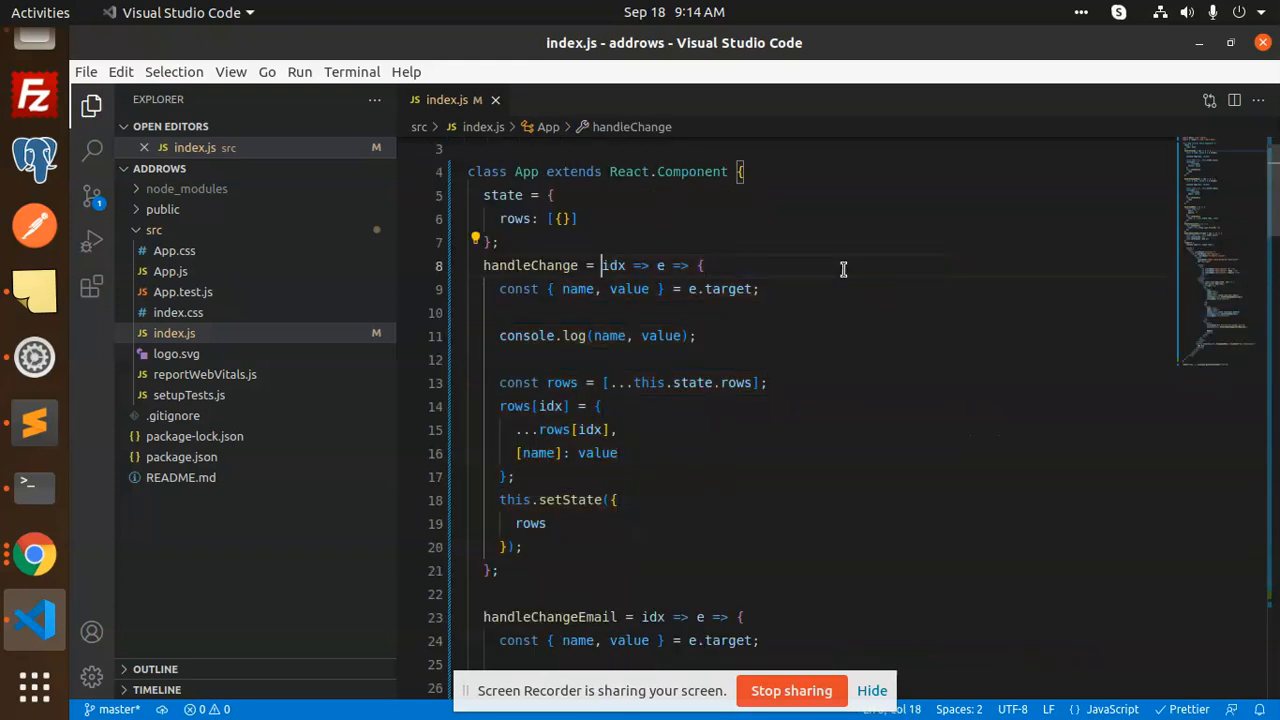
double_click(578, 288)
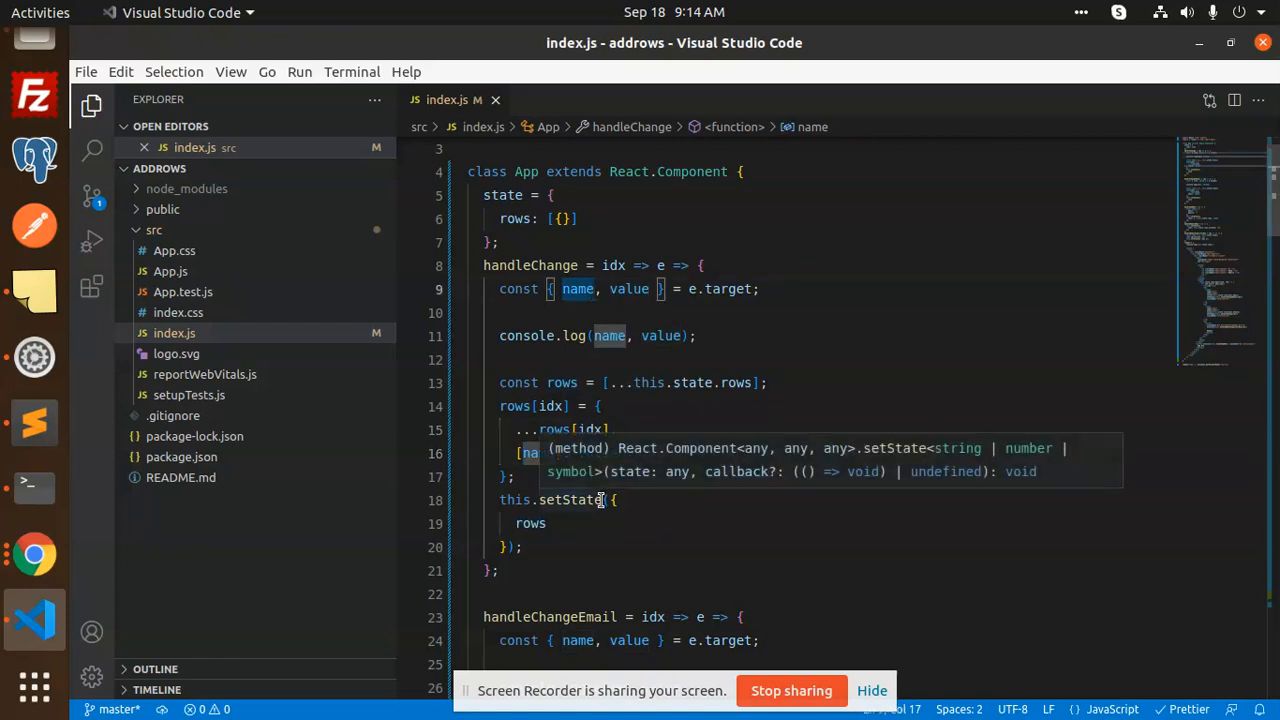
mouse_move(714, 364)
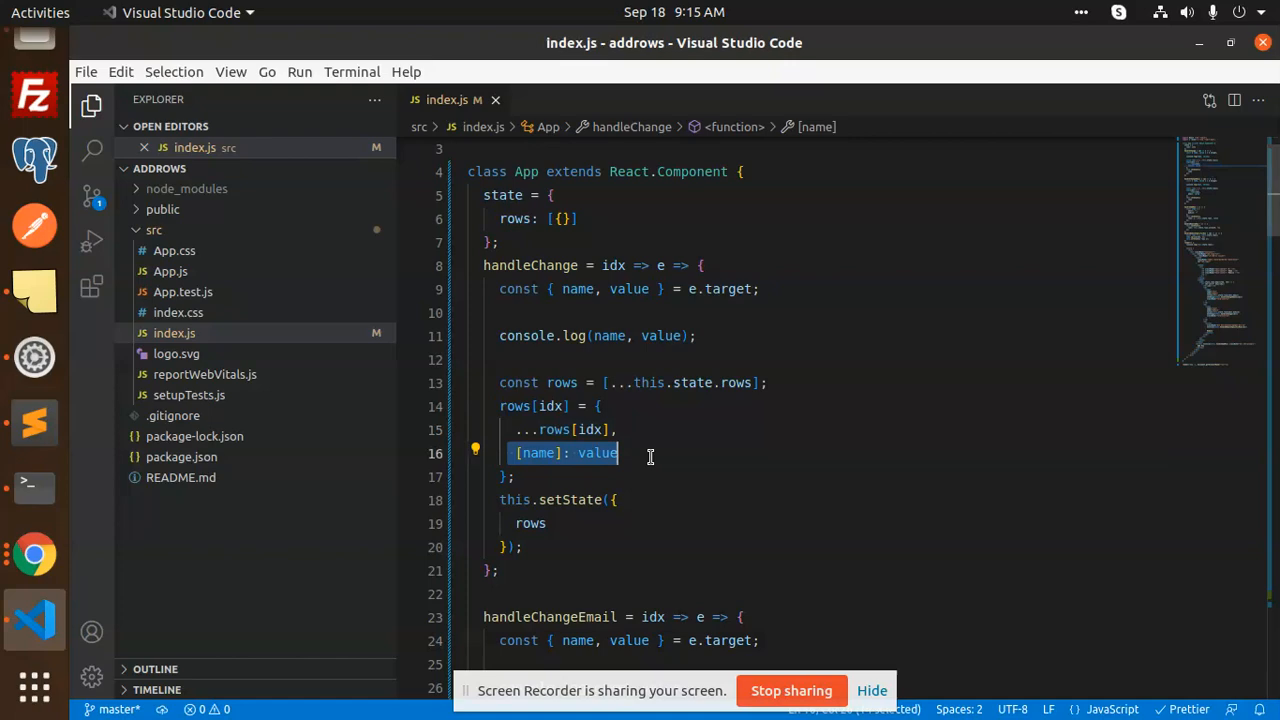
mouse_move(678, 572)
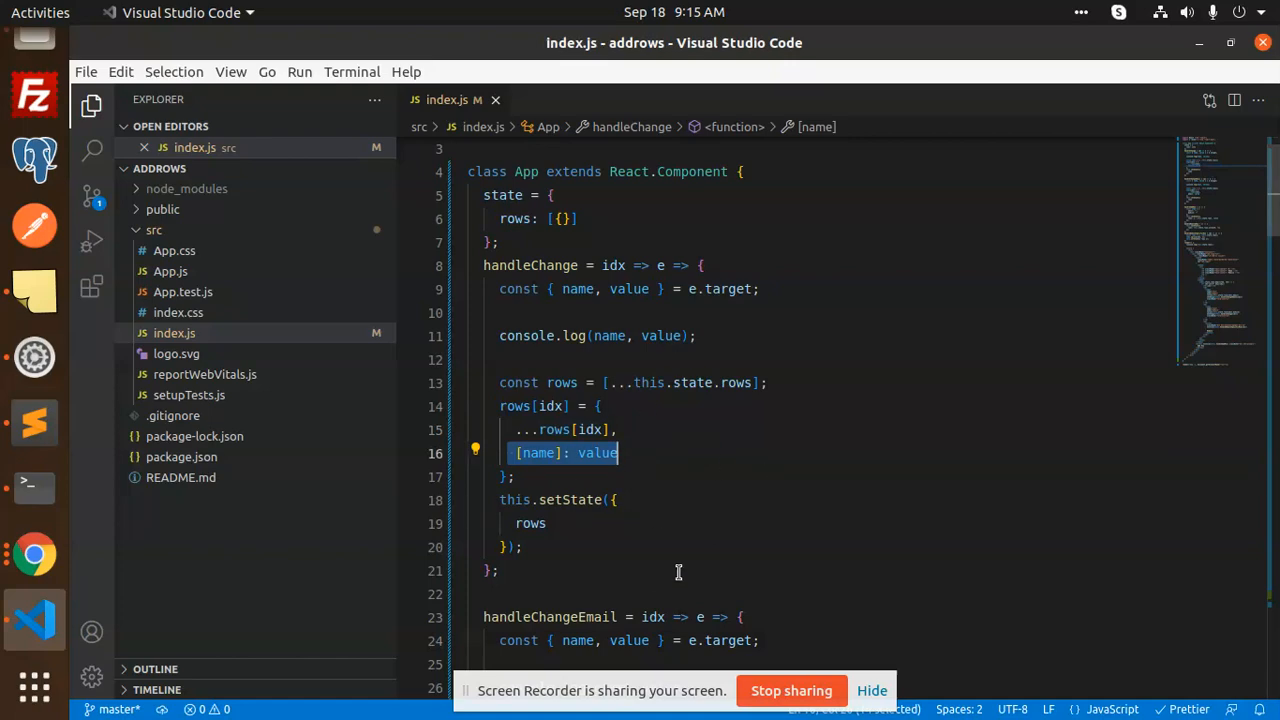
scroll("down", 3)
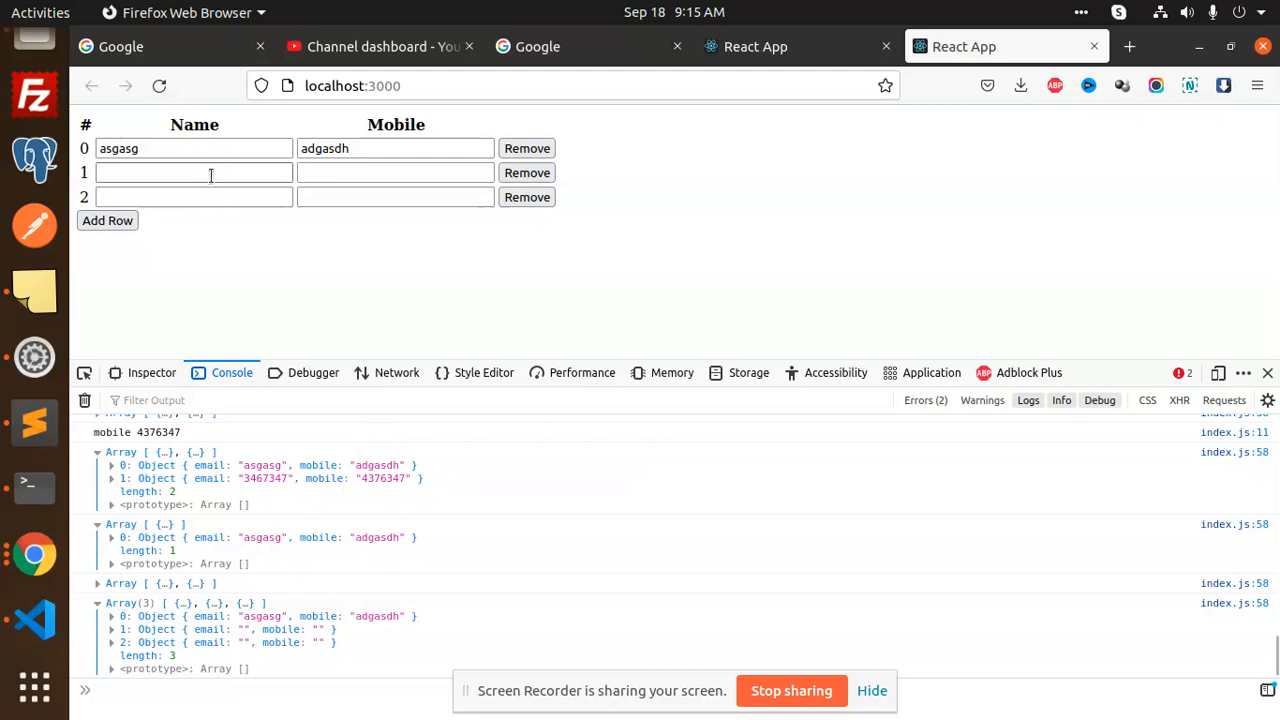
type("363473")
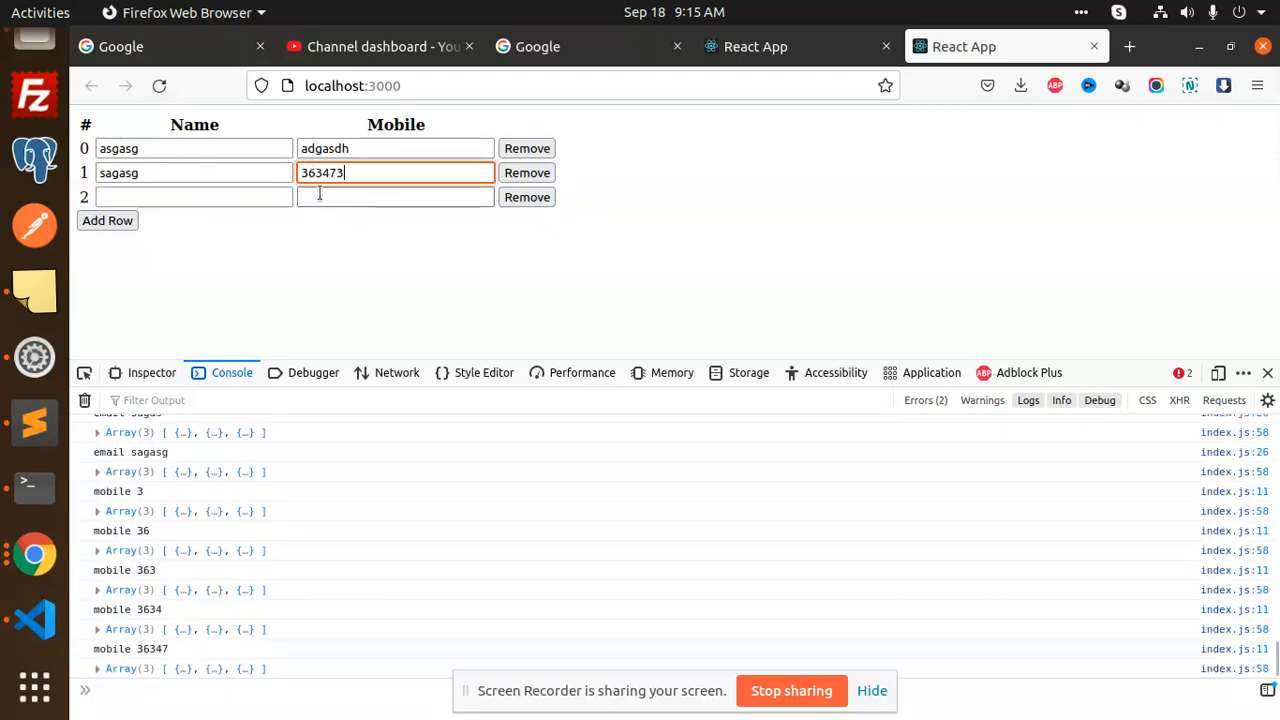
type("rrrrrrr")
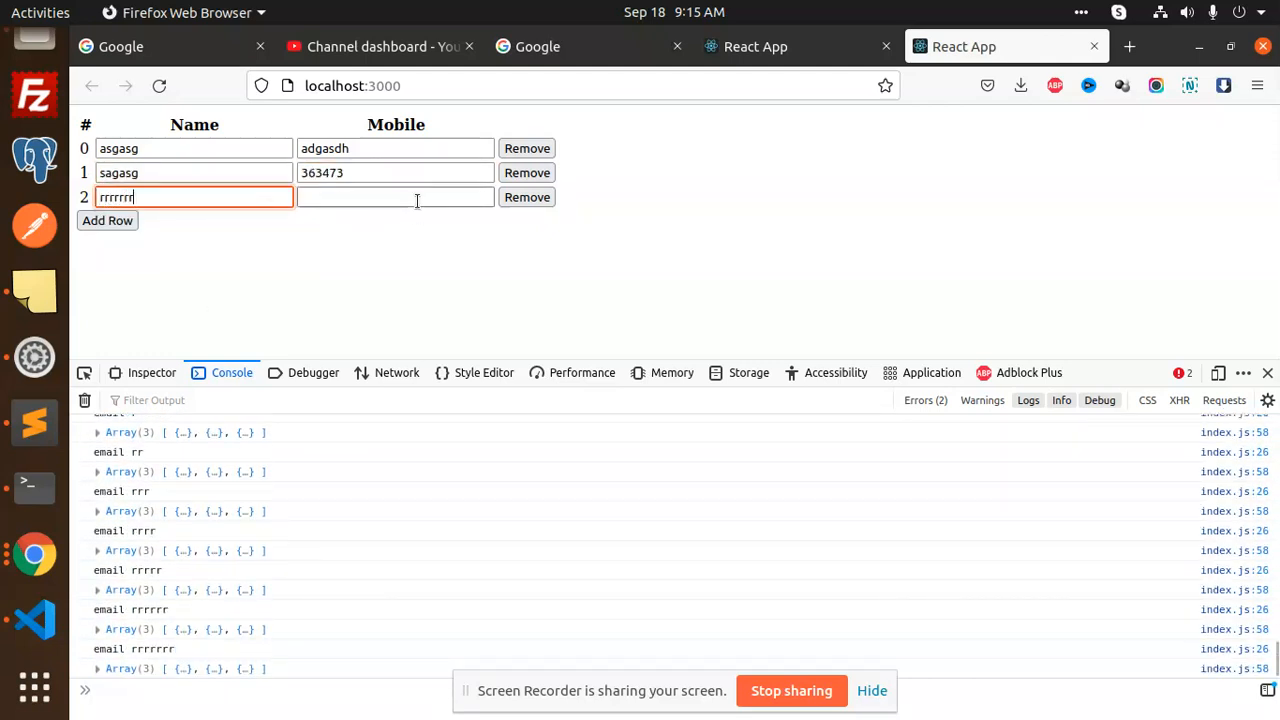
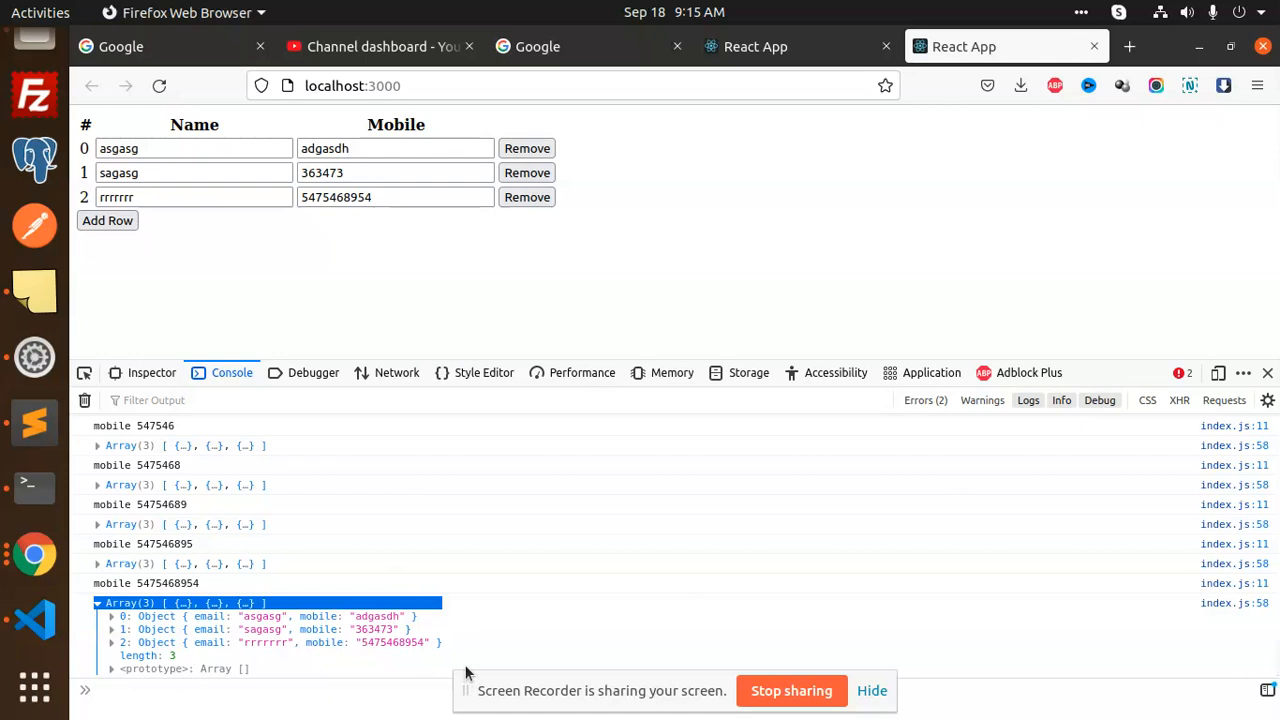
- Remove row 2 so two filled rows remain, and check the two-entry console array
left_click(528, 198)
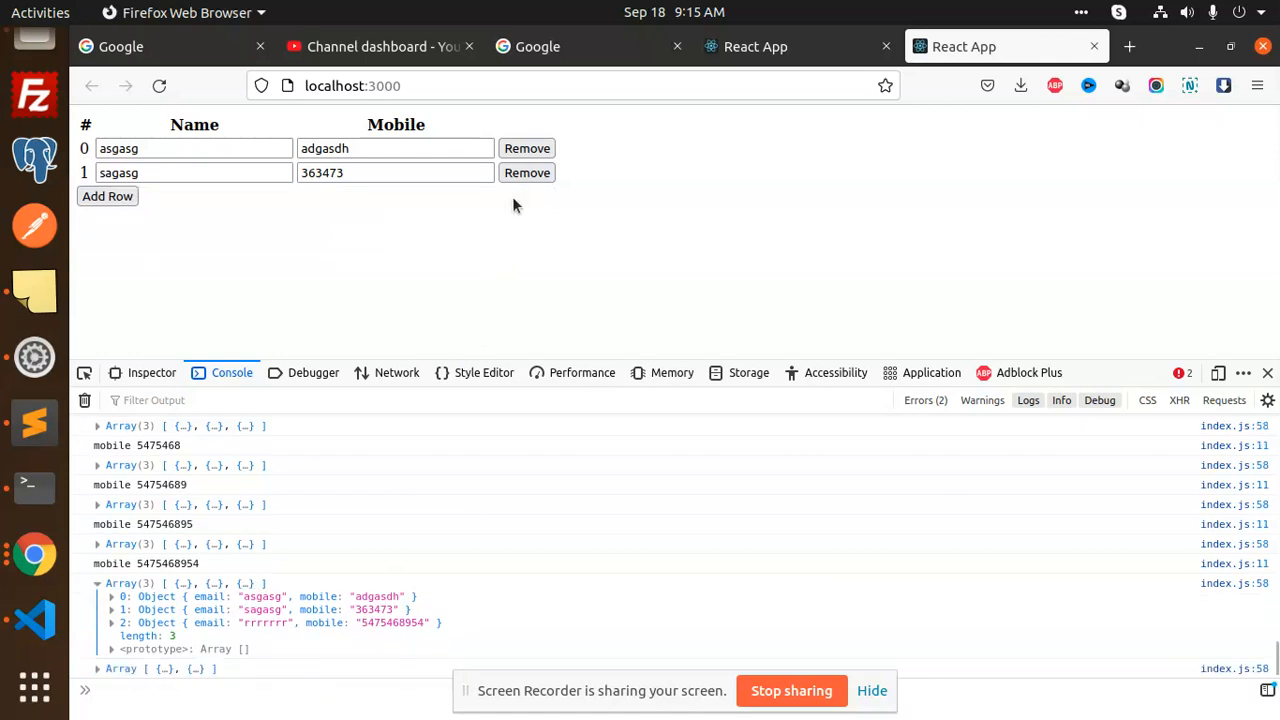
mouse_move(210, 672)
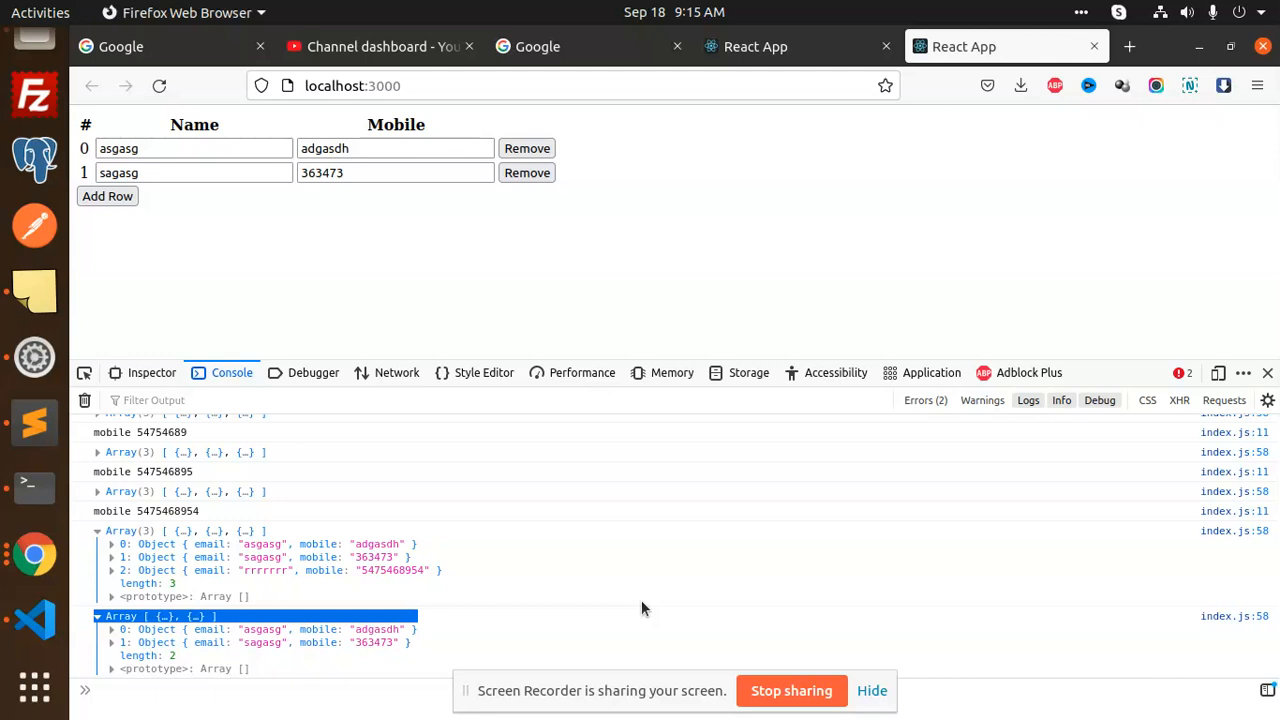
mouse_move(224, 216)
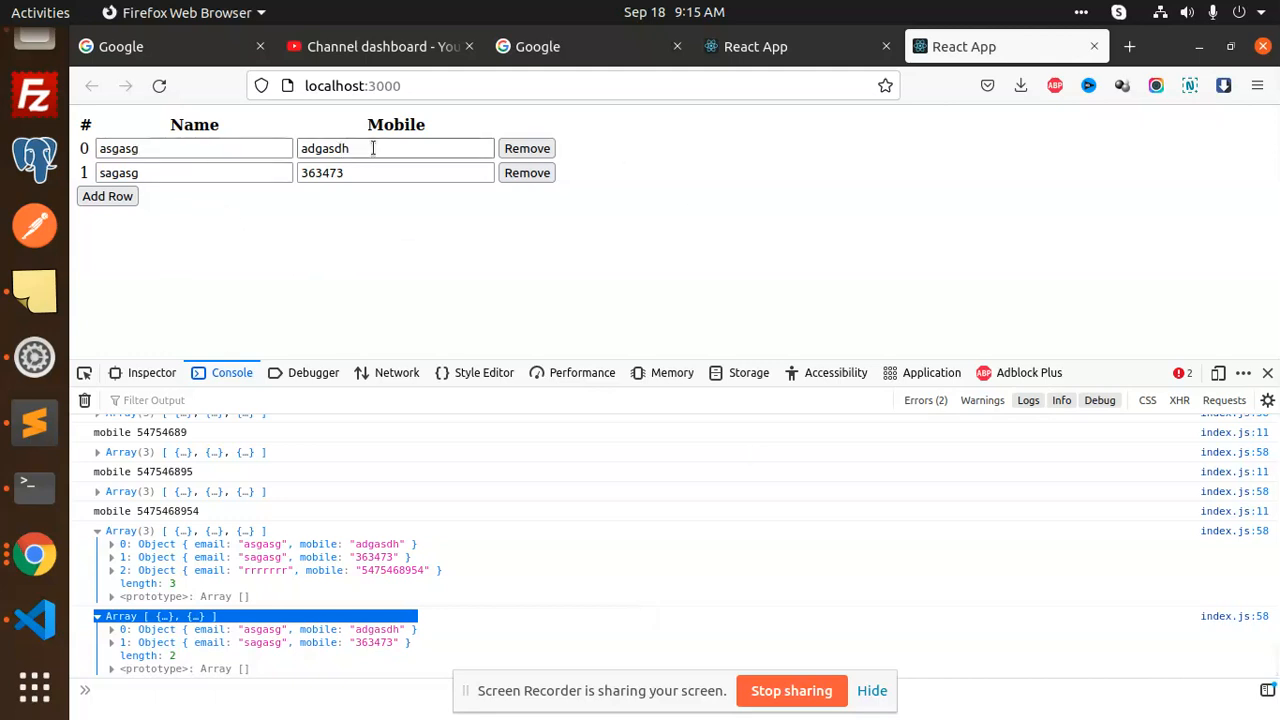
mouse_move(308, 242)
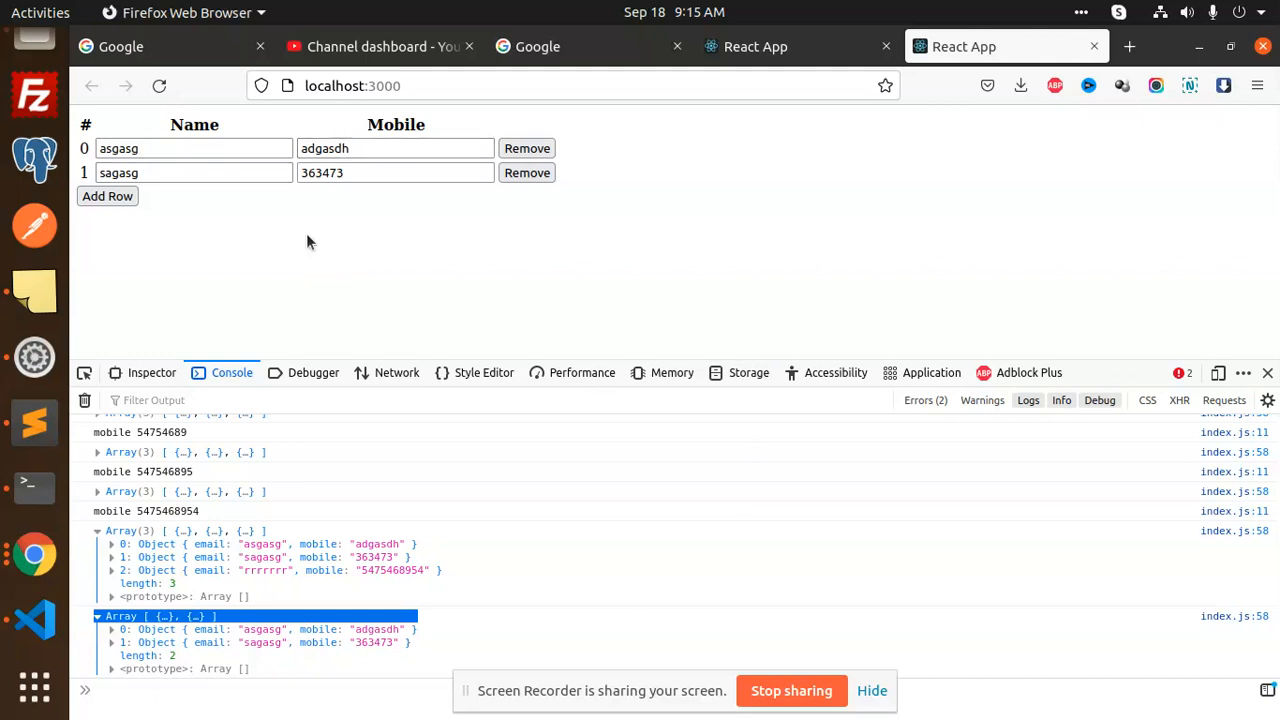
left_click(192, 148)
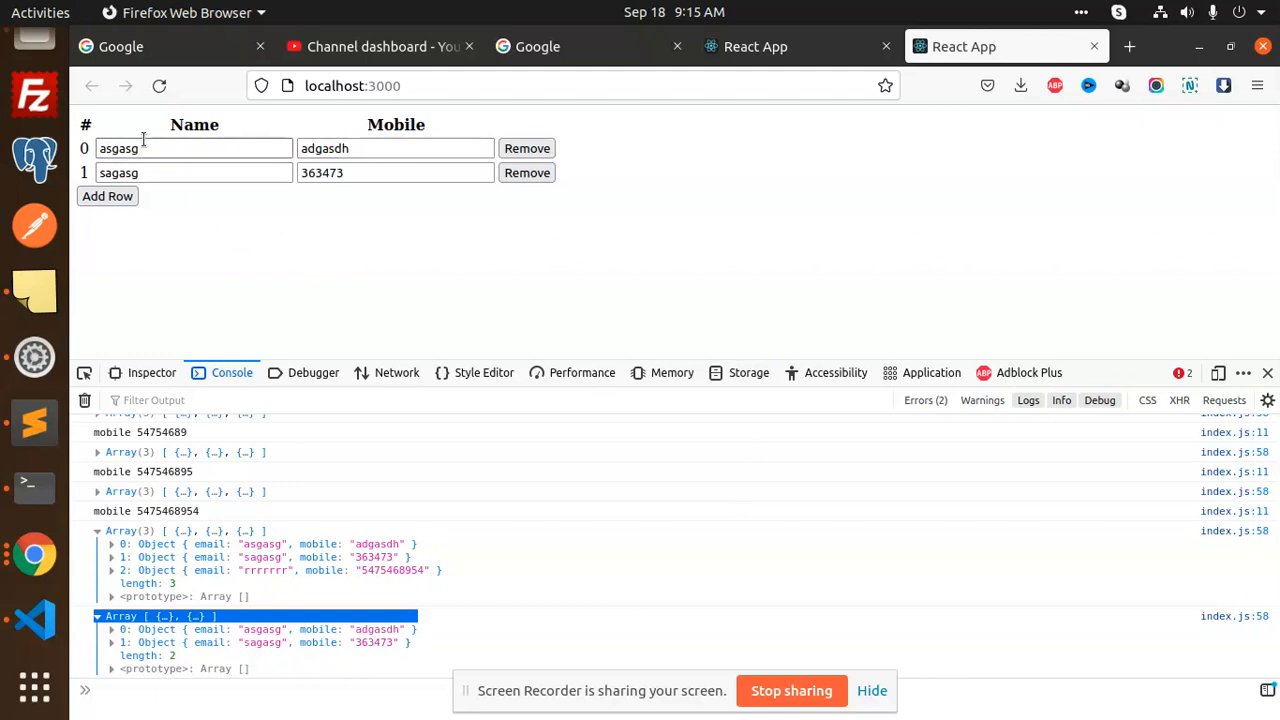